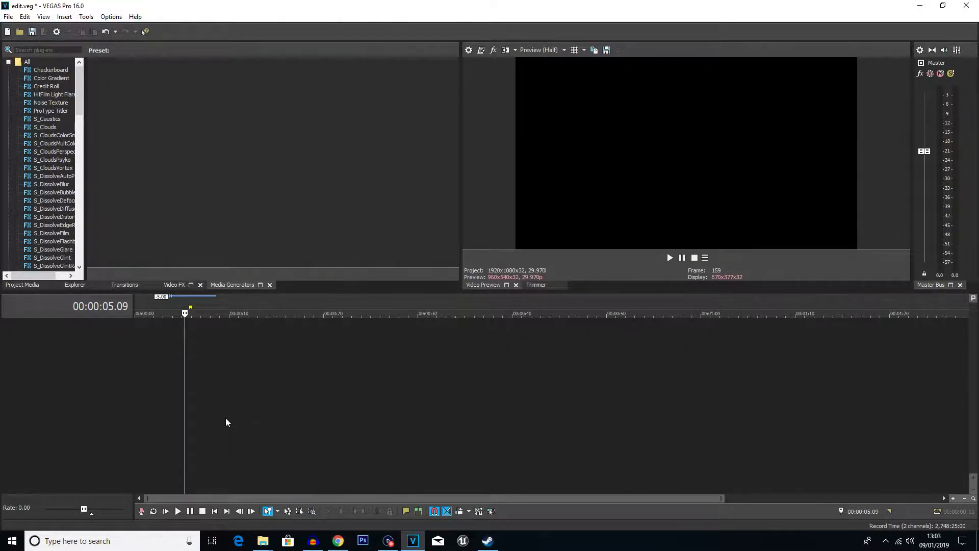
# Step: Insert a new empty video track into the edit.veg timeline
pyautogui.rightClick(226, 423)
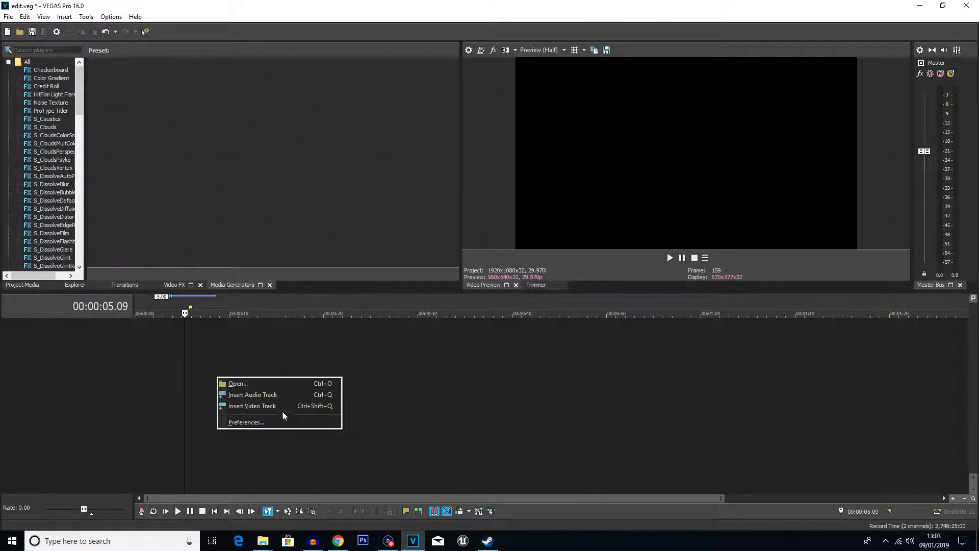
pyautogui.click(252, 406)
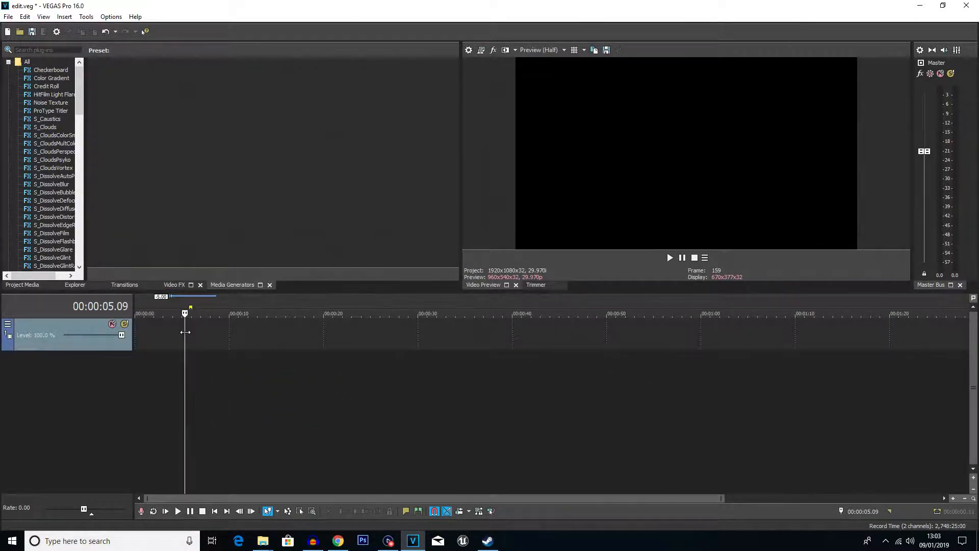
# Step: Insert a text media event and replace Sample Text with '3D Text' in Impact font
pyautogui.rightClick(184, 331)
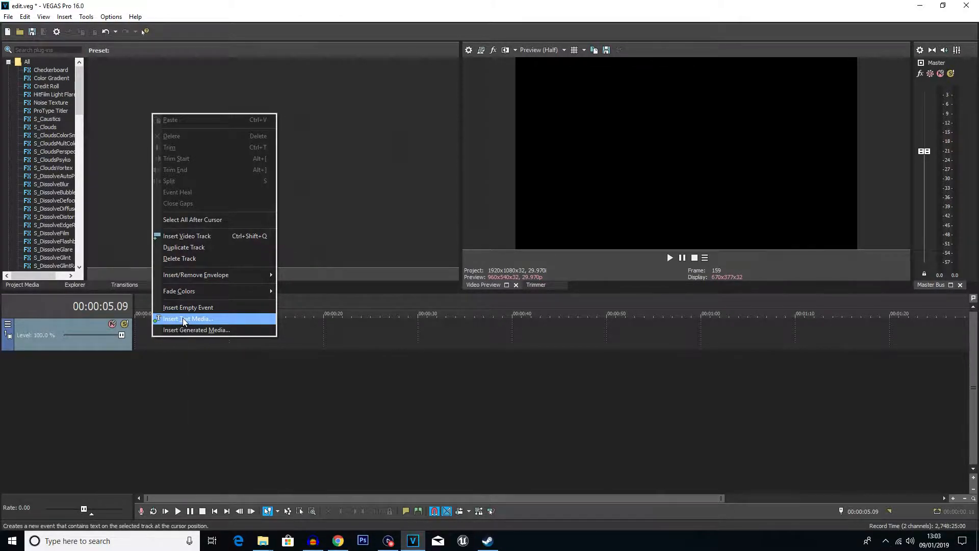
pyautogui.click(187, 318)
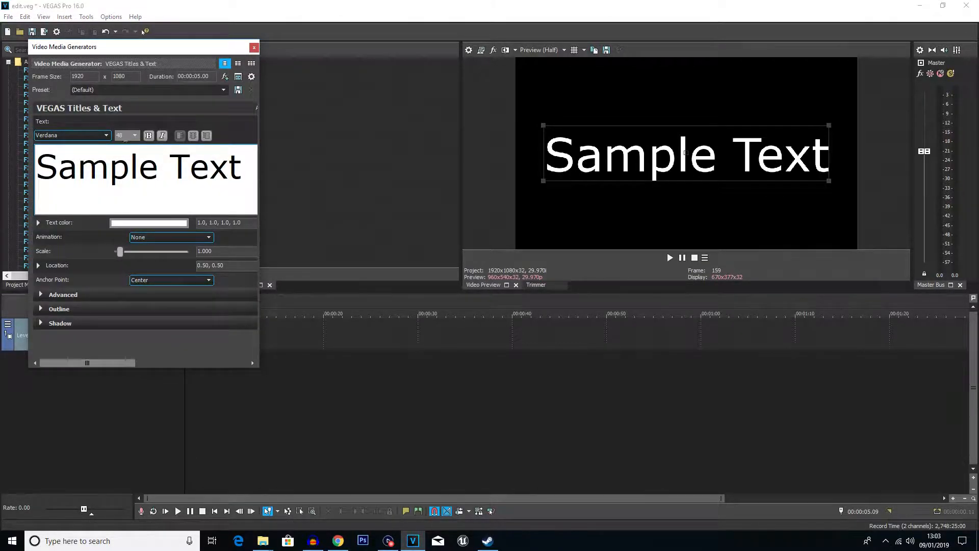
pyautogui.click(244, 165)
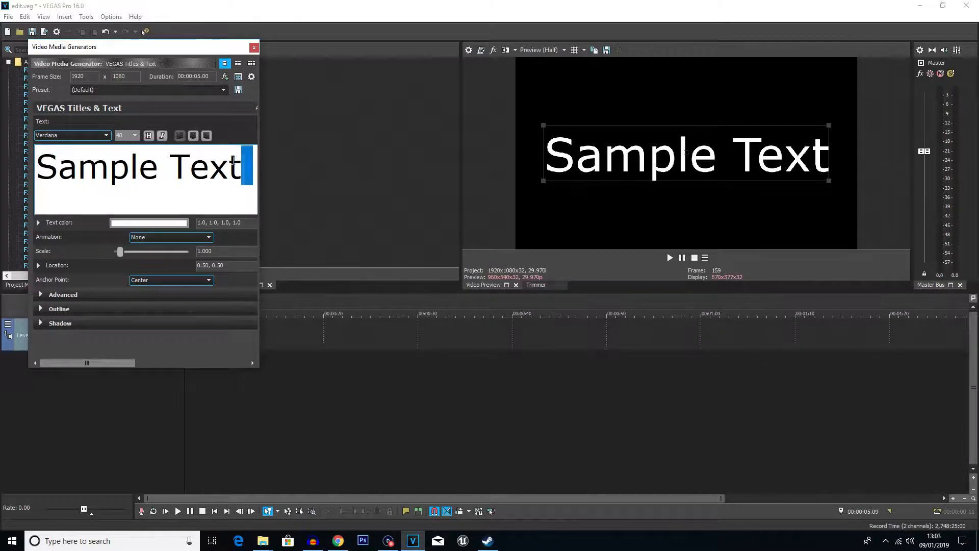
pyautogui.click(72, 135)
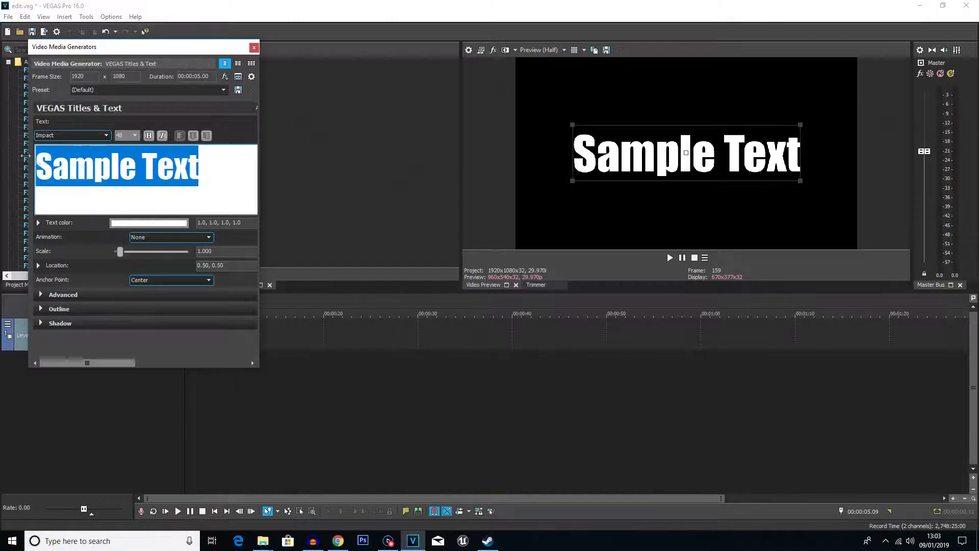
pyautogui.write('3D Tex')
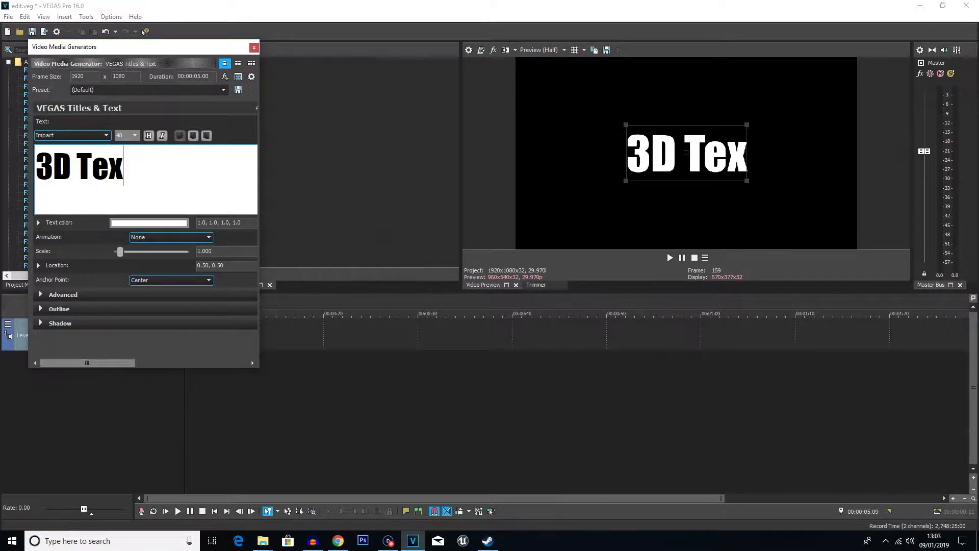
pyautogui.click(254, 48)
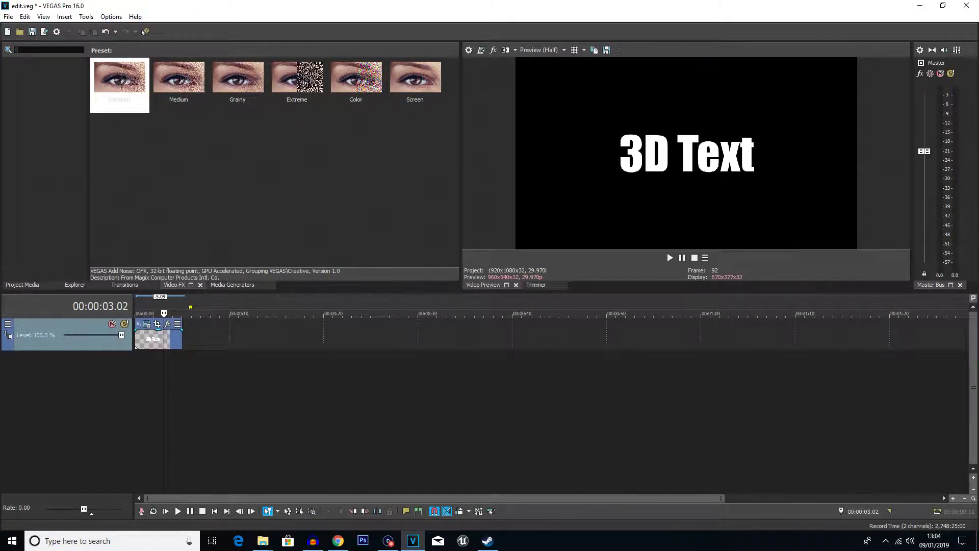
# Step: Search Video FX for 'light r' and apply the Moderate Light Rays preset to the title
pyautogui.write('light r')
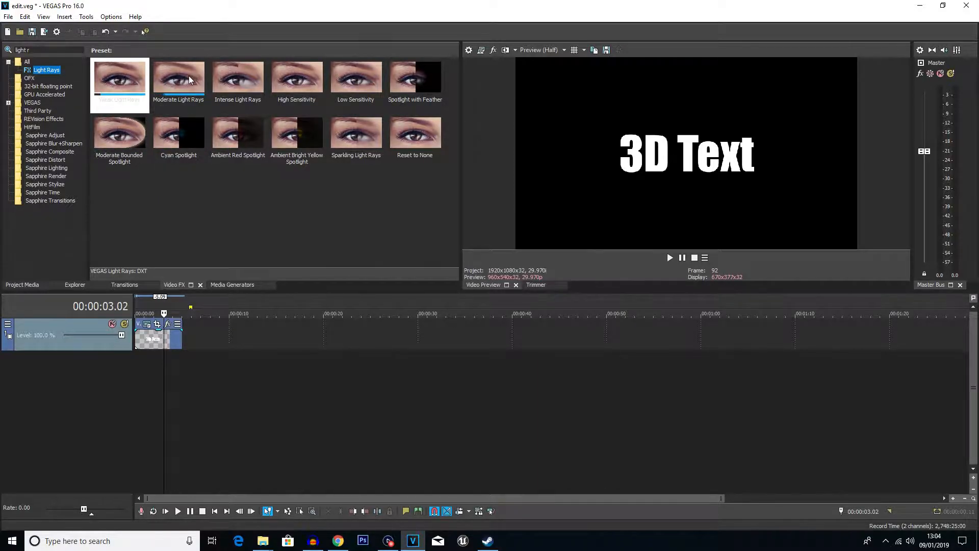
pyautogui.click(178, 77)
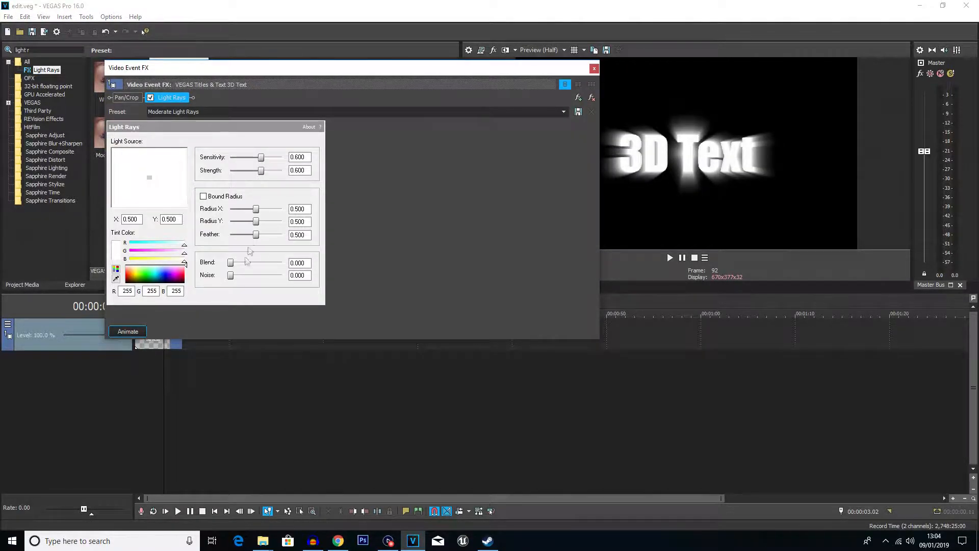
# Step: Raise the Light Rays Blend to 1.000 and test a magenta tint before returning it to white
pyautogui.moveTo(230, 262); pyautogui.dragTo(273, 262)
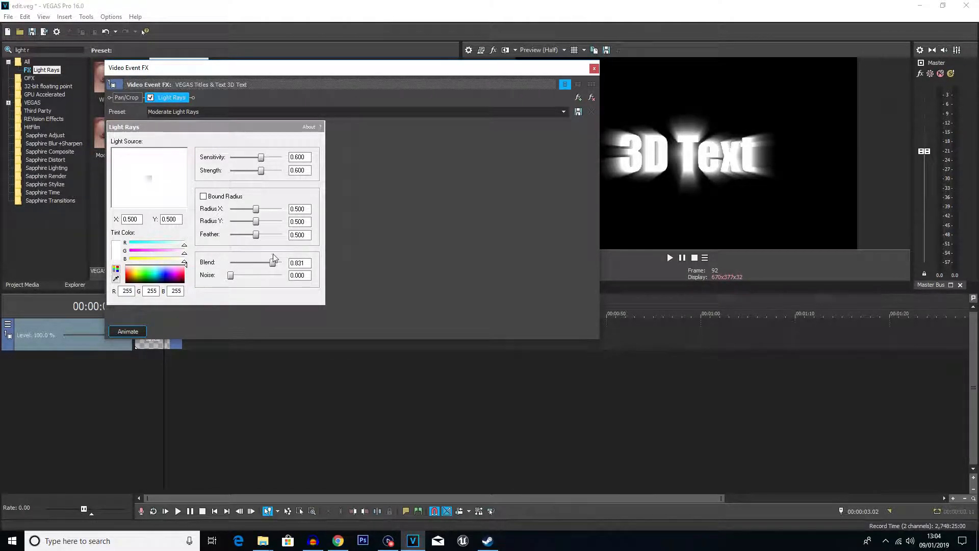
pyautogui.moveTo(271, 262); pyautogui.dragTo(282, 262)
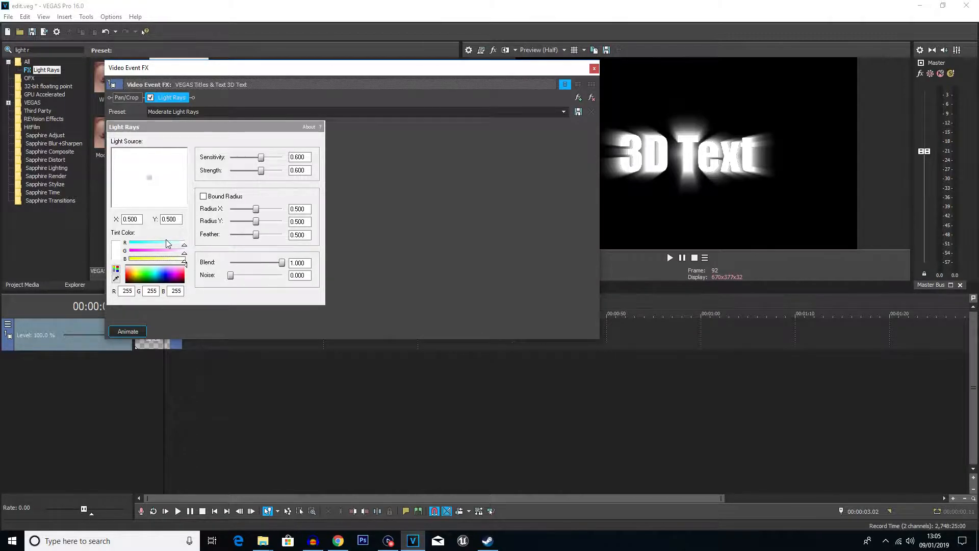
pyautogui.moveTo(181, 244); pyautogui.dragTo(178, 243)
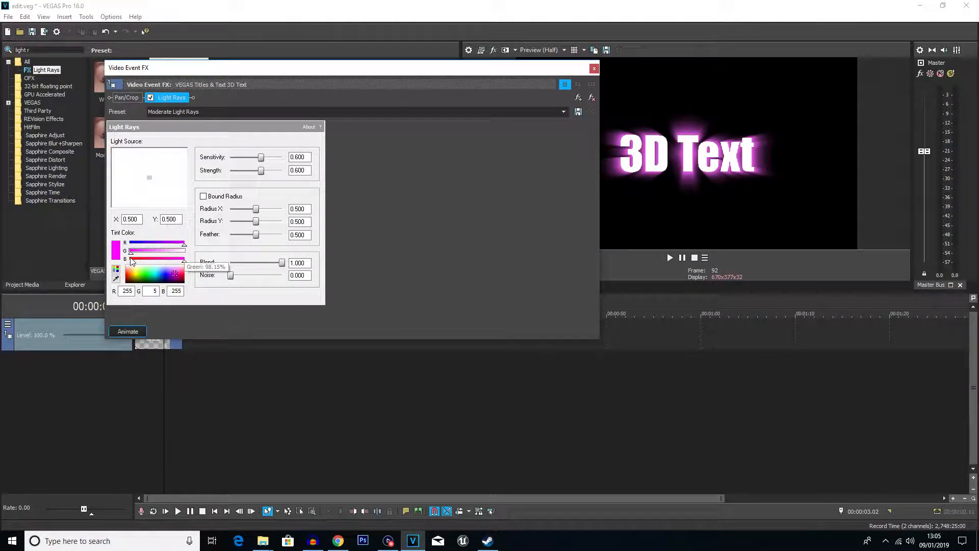
pyautogui.moveTo(133, 250); pyautogui.dragTo(184, 251)
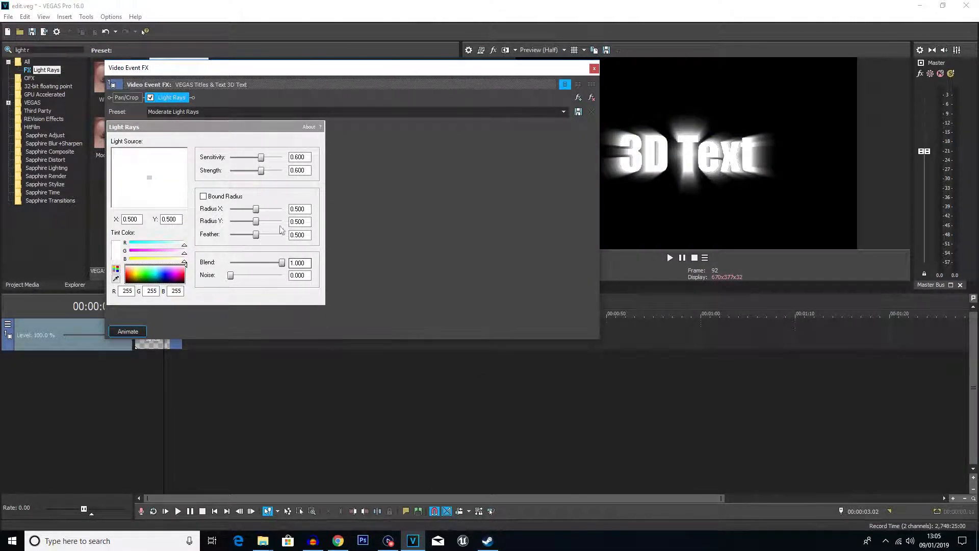
# Step: Max out ray Strength, Radius X and Radius Y at 1.000, and adjust Feather
pyautogui.moveTo(261, 169); pyautogui.dragTo(282, 169)
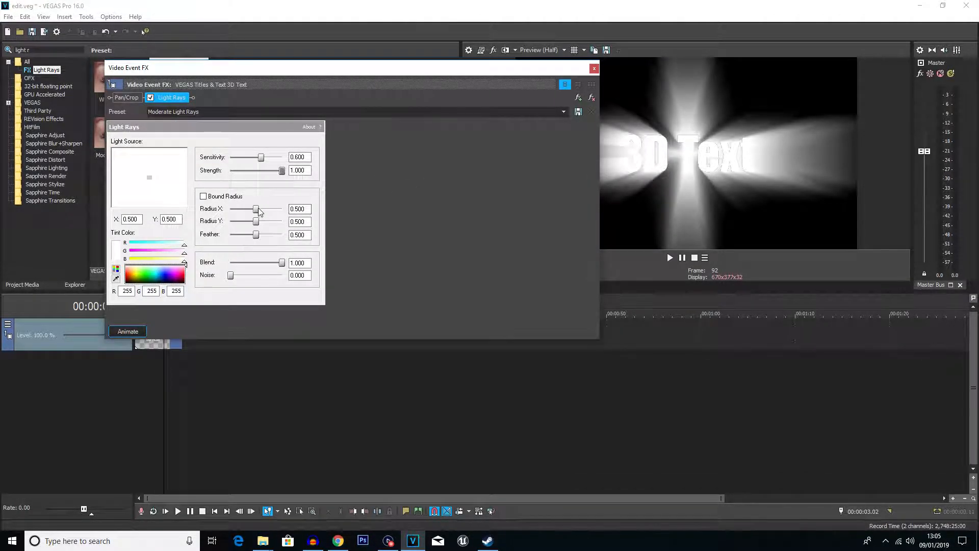
pyautogui.moveTo(254, 209); pyautogui.dragTo(281, 209)
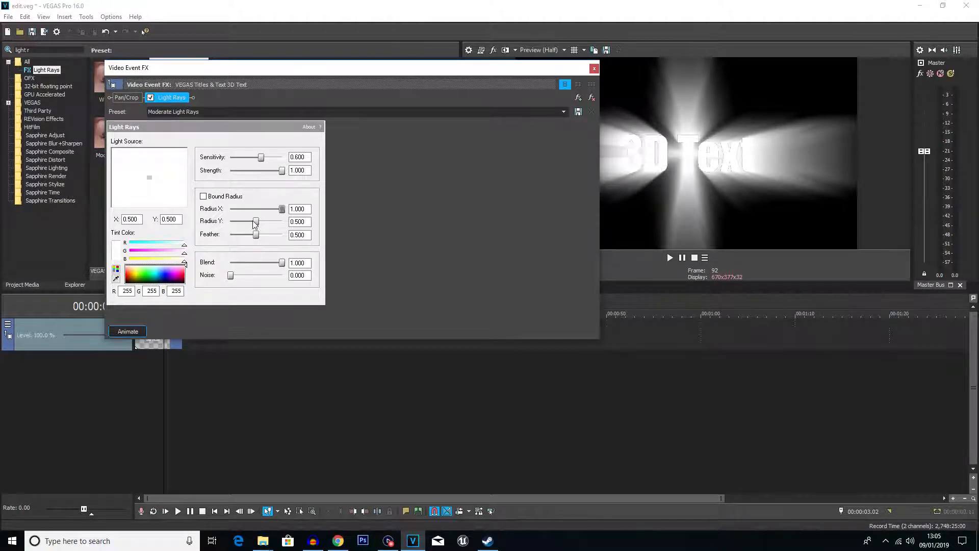
pyautogui.moveTo(253, 221); pyautogui.dragTo(281, 221)
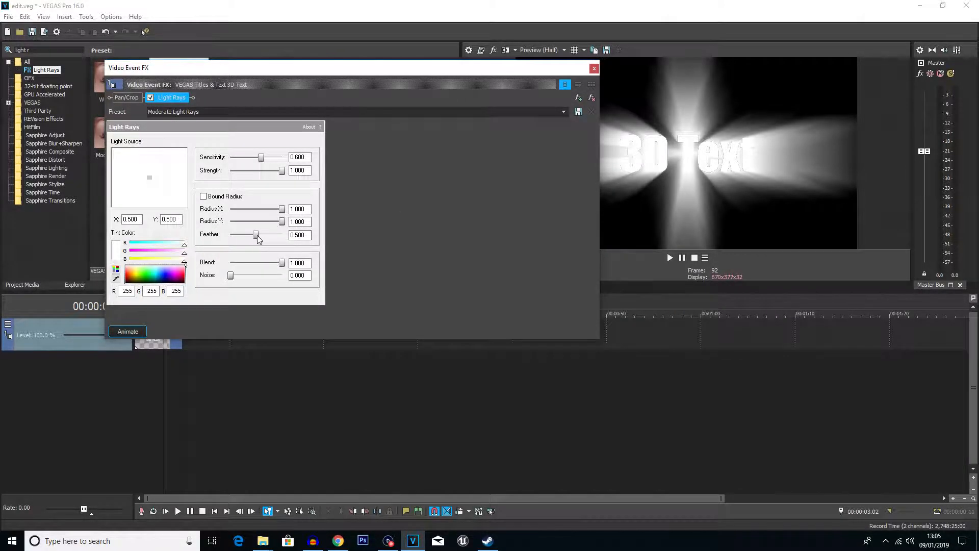
pyautogui.moveTo(254, 234); pyautogui.dragTo(281, 234)
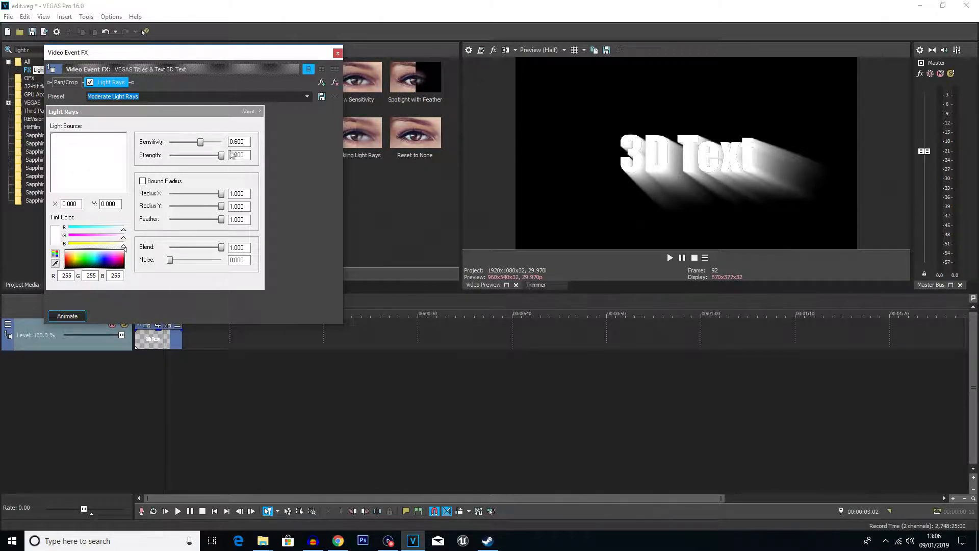
# Step: Experiment with the Light Rays Strength slider, settling at about 0.78 for a softer trail
pyautogui.moveTo(219, 155); pyautogui.dragTo(214, 155)
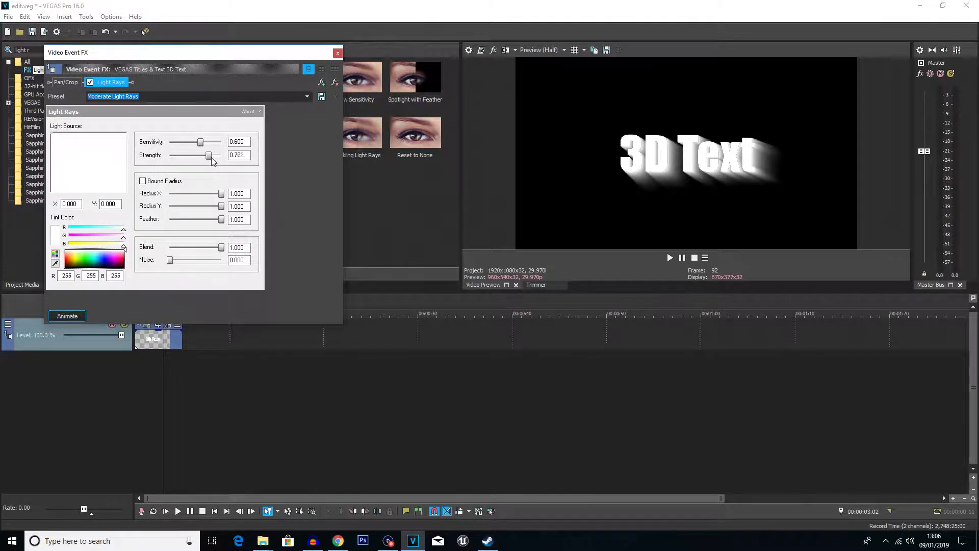
pyautogui.moveTo(210, 155); pyautogui.dragTo(206, 155)
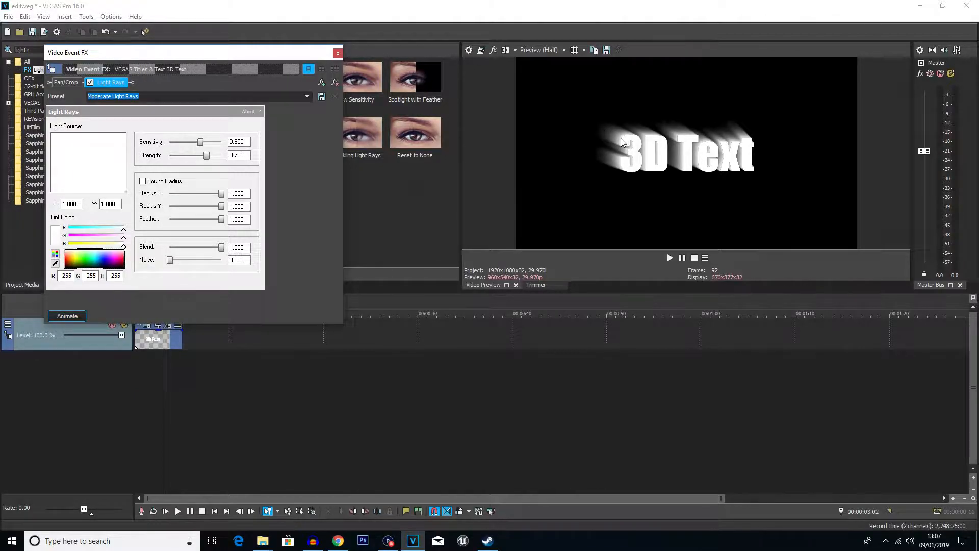
pyautogui.moveTo(206, 155); pyautogui.dragTo(214, 155)
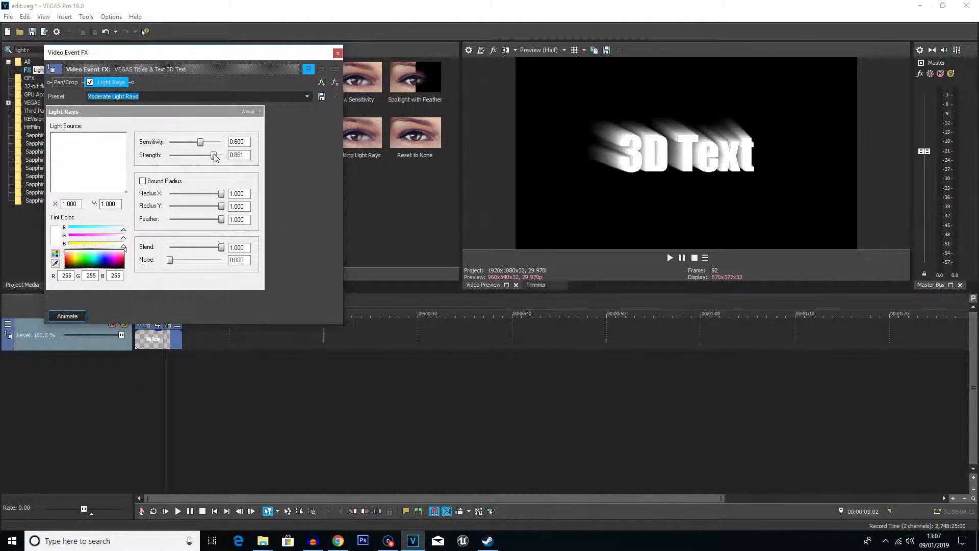
pyautogui.moveTo(215, 155); pyautogui.dragTo(231, 155)
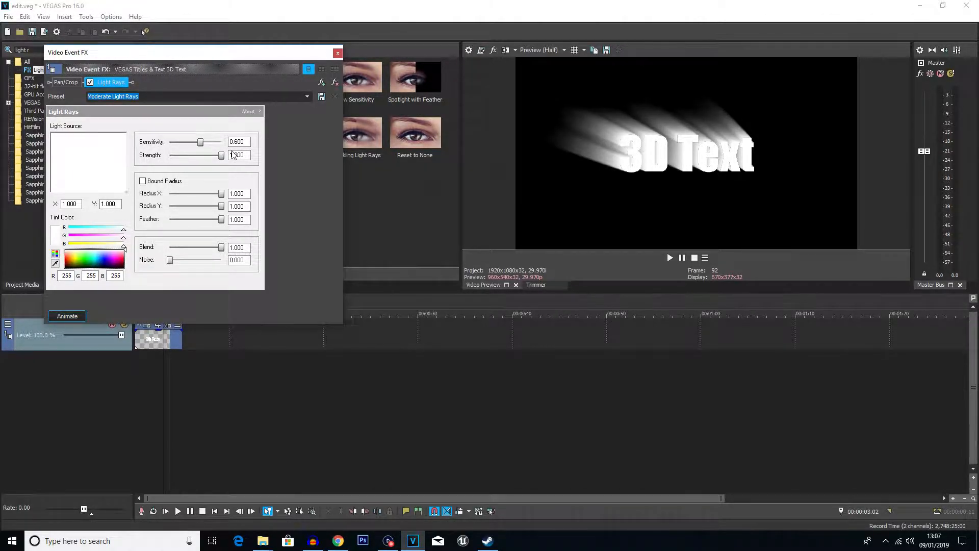
pyautogui.moveTo(220, 155); pyautogui.dragTo(208, 155)
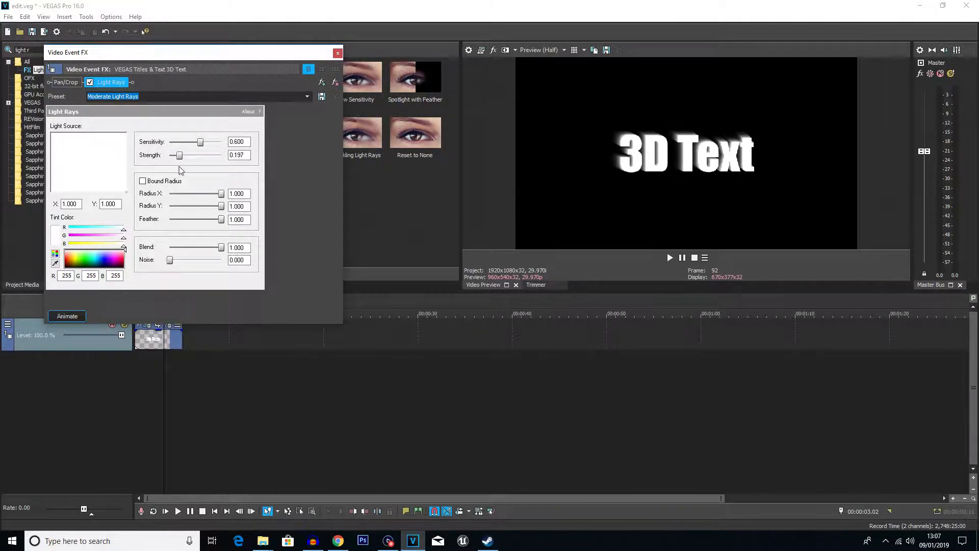
pyautogui.moveTo(178, 155); pyautogui.dragTo(170, 155)
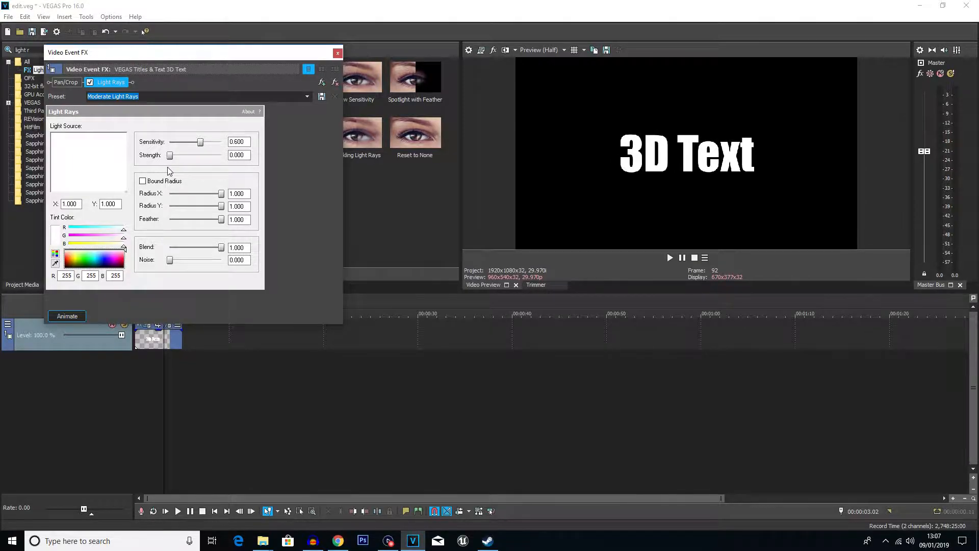
pyautogui.moveTo(168, 155); pyautogui.dragTo(173, 155)
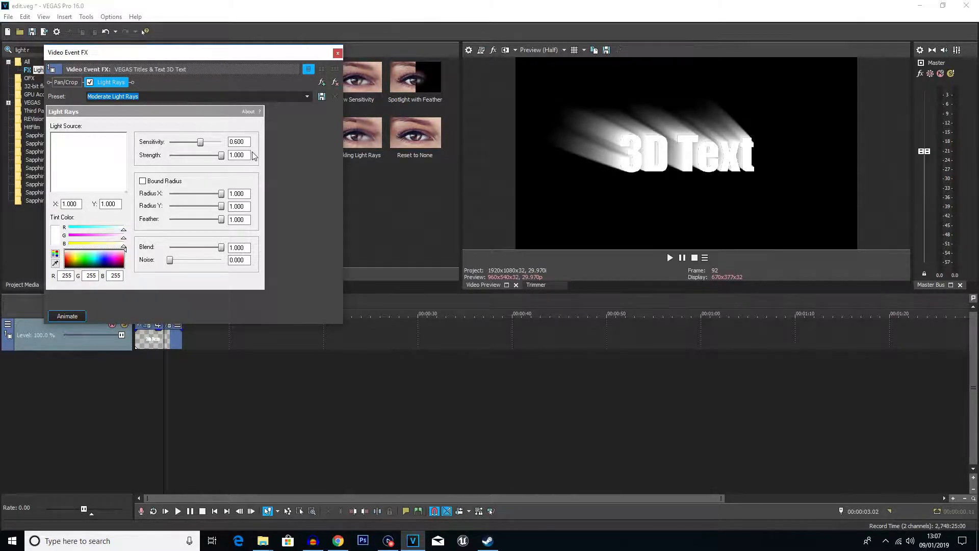
pyautogui.moveTo(219, 155); pyautogui.dragTo(209, 155)
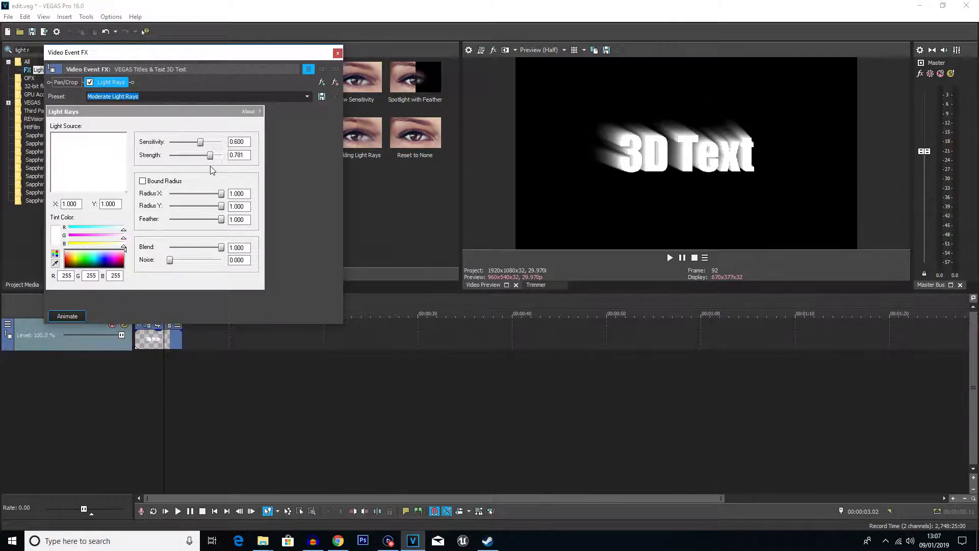
pyautogui.moveTo(192, 155); pyautogui.dragTo(212, 155)
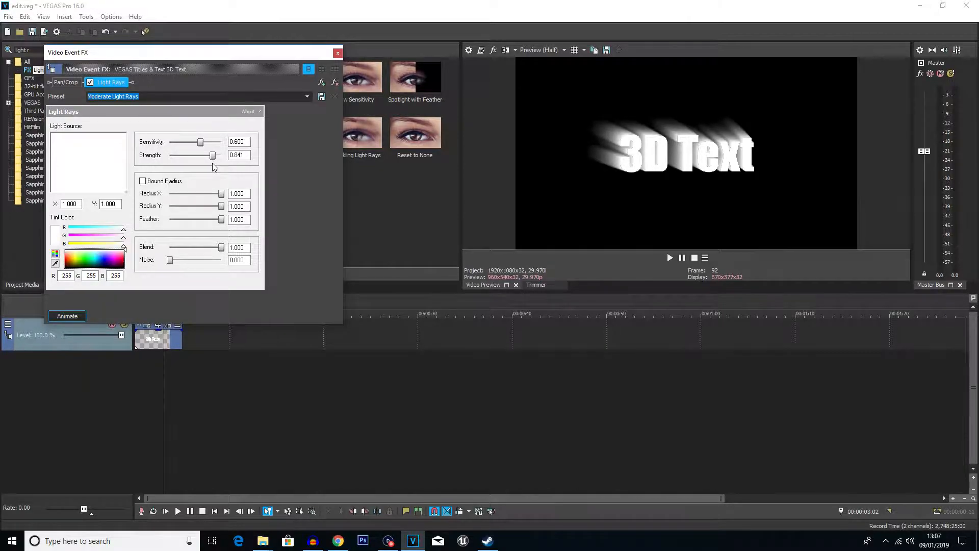
pyautogui.moveTo(217, 155); pyautogui.dragTo(197, 155)
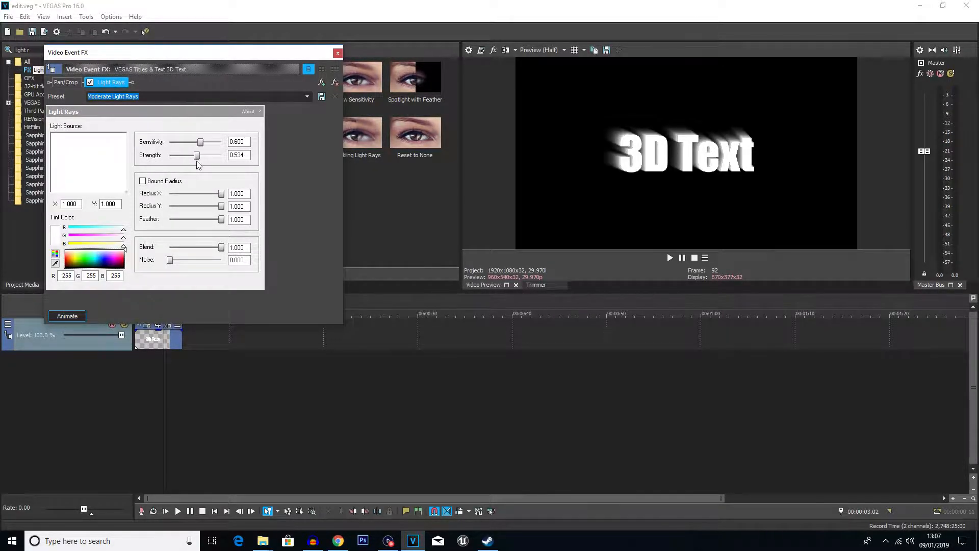
pyautogui.moveTo(197, 155); pyautogui.dragTo(205, 155)
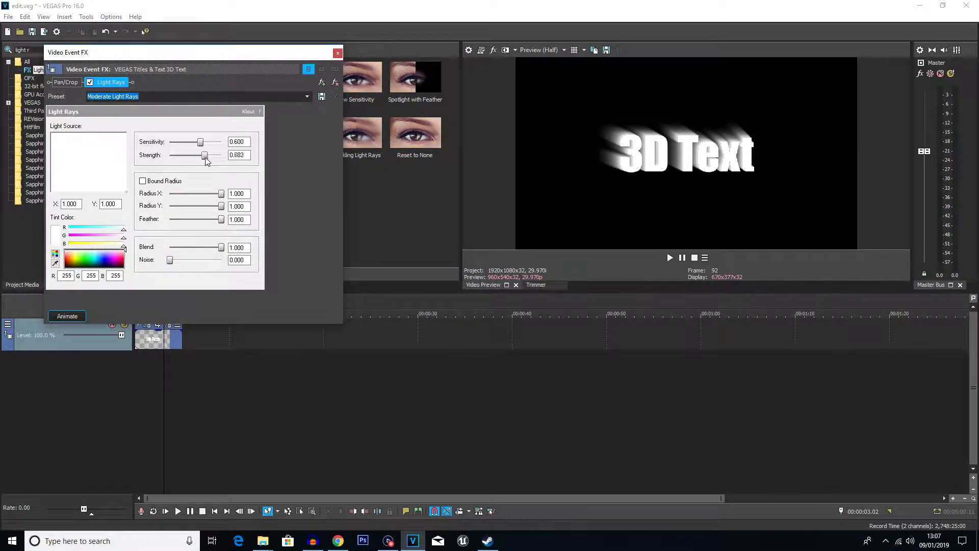
pyautogui.moveTo(205, 155); pyautogui.dragTo(210, 155)
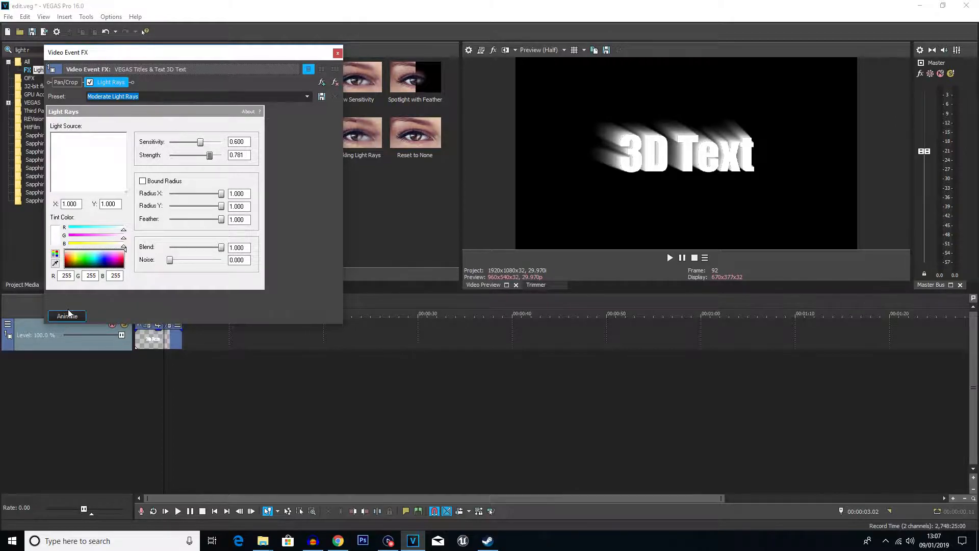
# Step: Keyframe Light Rays Strength to 0 at 00:00:05.00, then resize and close the Video Event FX window
pyautogui.click(67, 315)
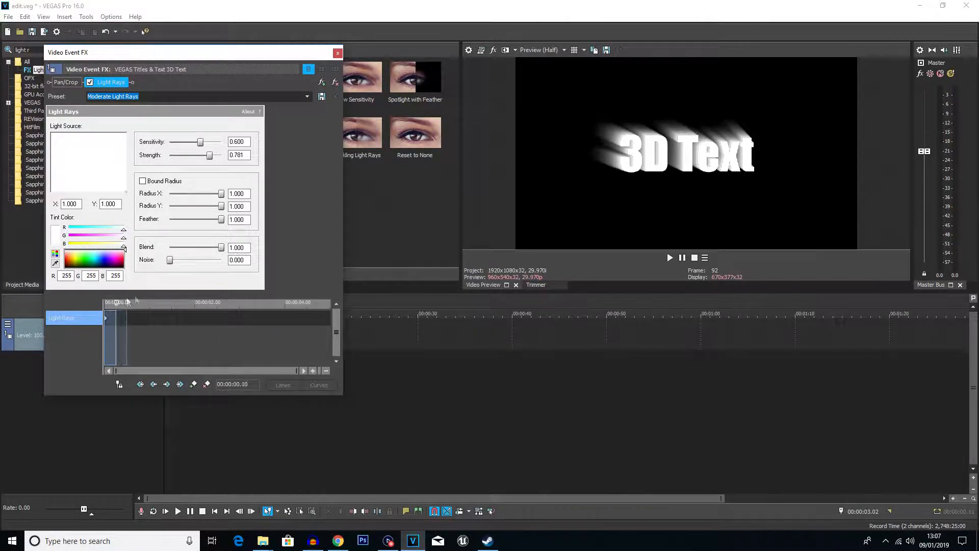
pyautogui.moveTo(209, 155); pyautogui.dragTo(203, 155)
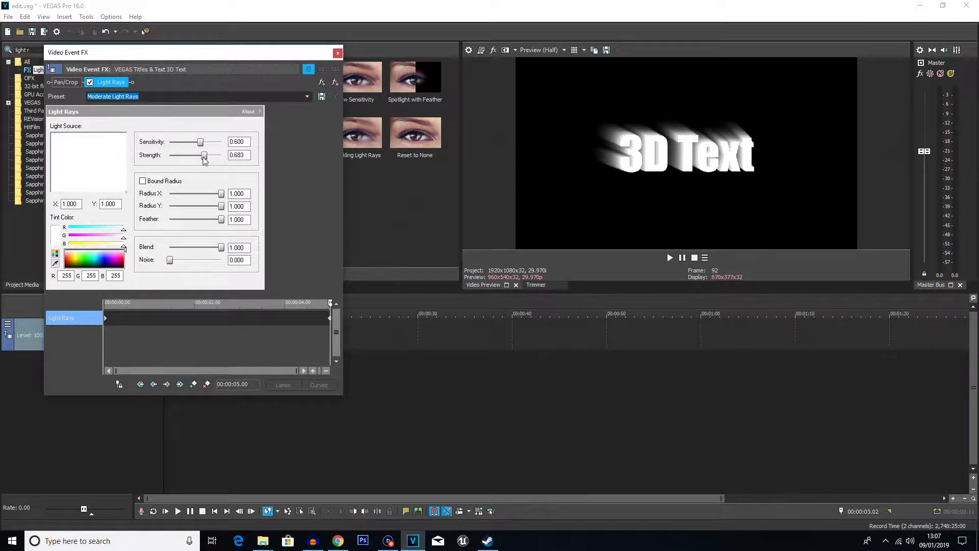
pyautogui.moveTo(203, 155); pyautogui.dragTo(169, 155)
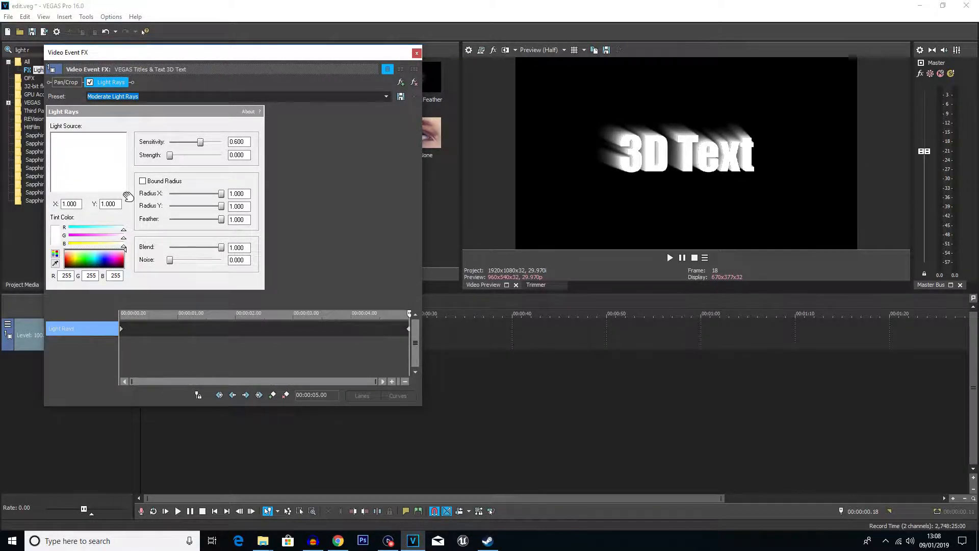
pyautogui.moveTo(129, 197); pyautogui.dragTo(83, 158)
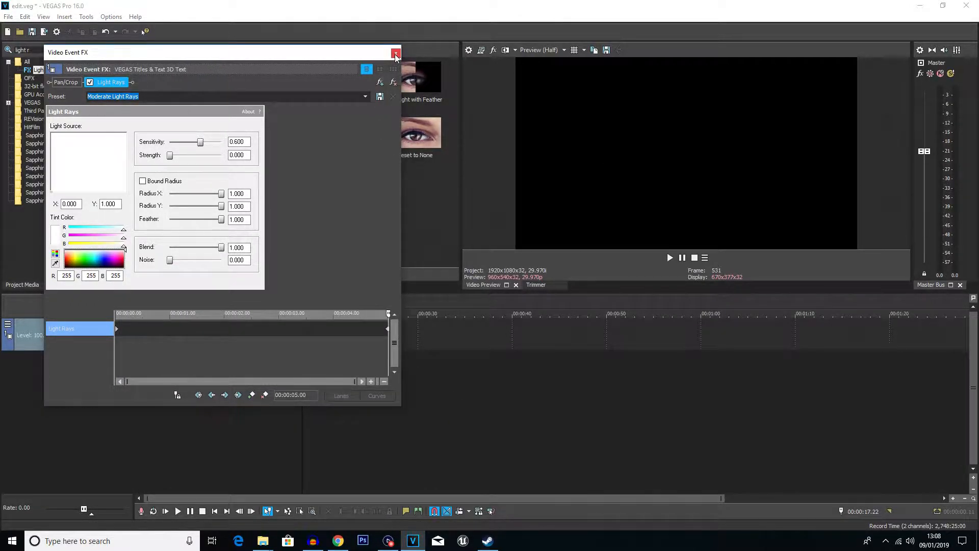
pyautogui.click(396, 52)
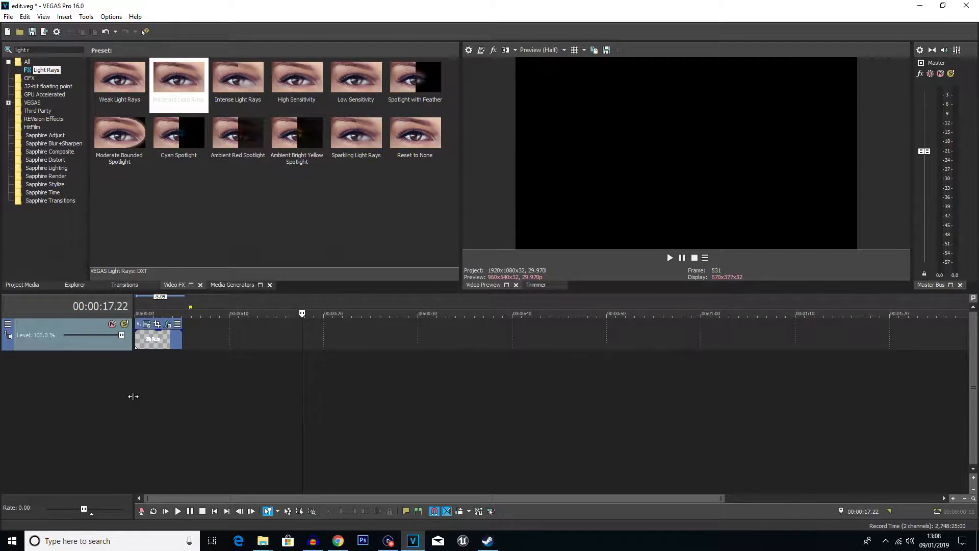